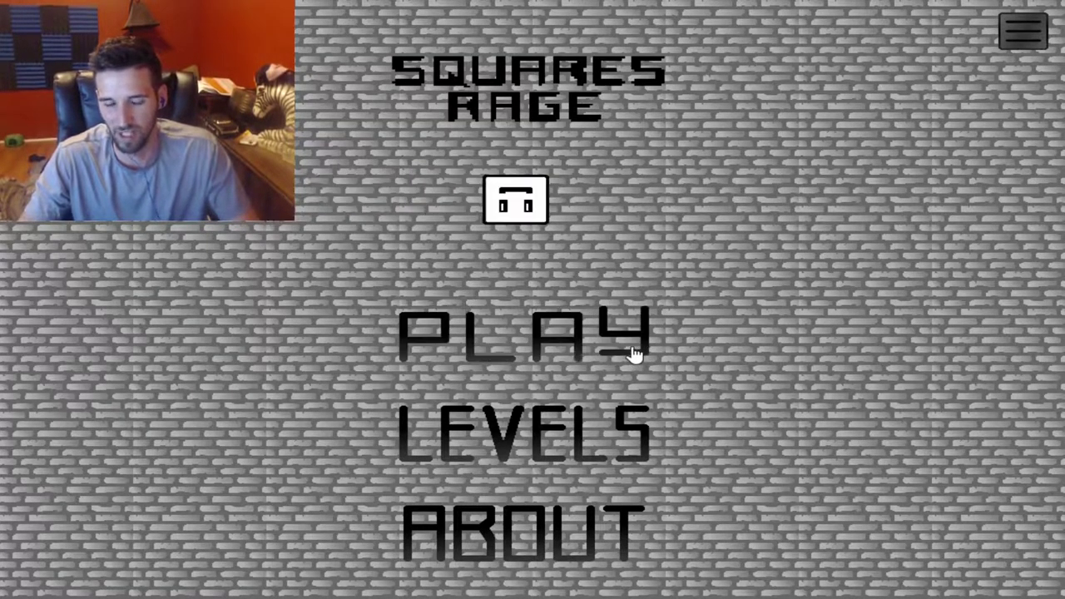
pyautogui.click(521, 332)
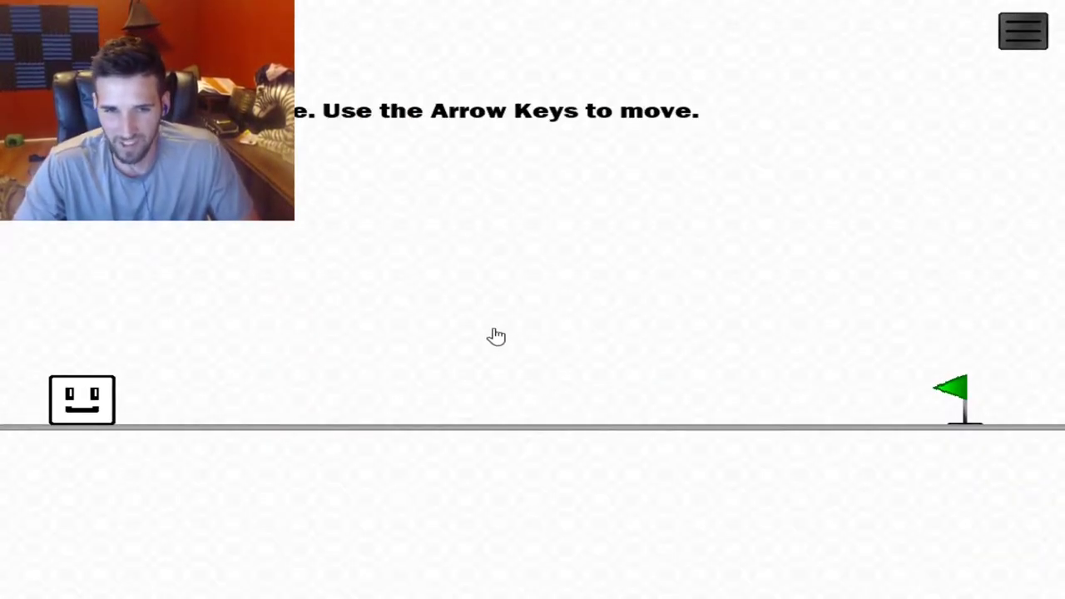
pyautogui.press('Right')
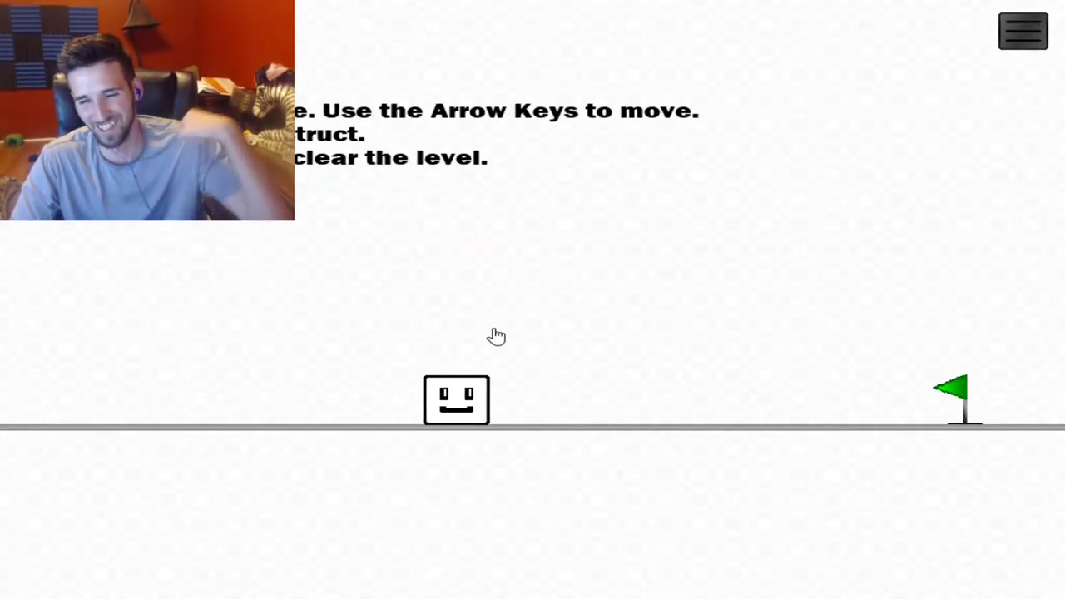
pyautogui.press('Right')
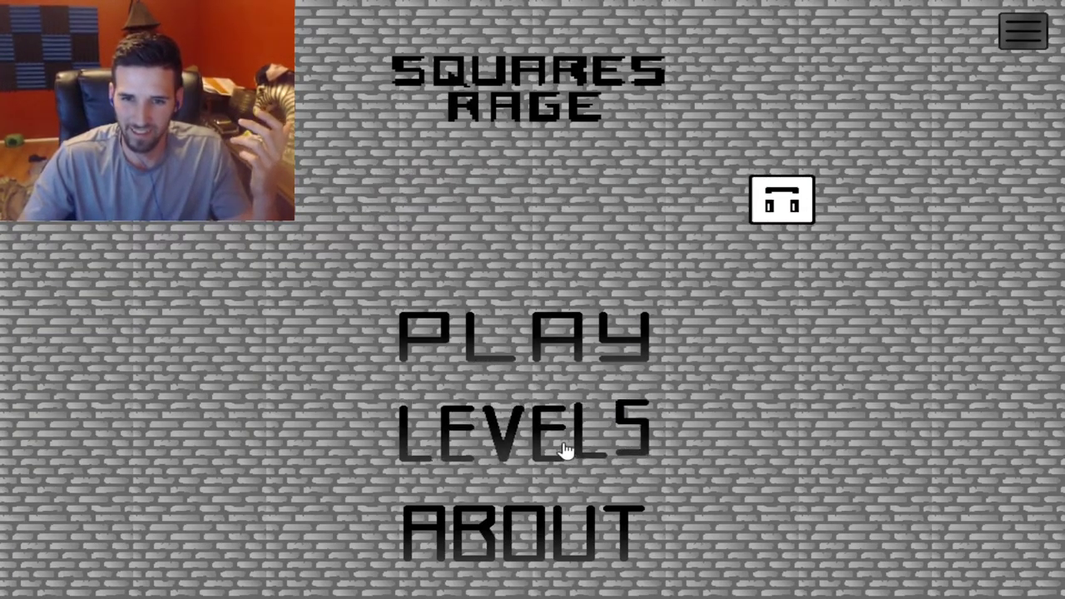
pyautogui.click(524, 436)
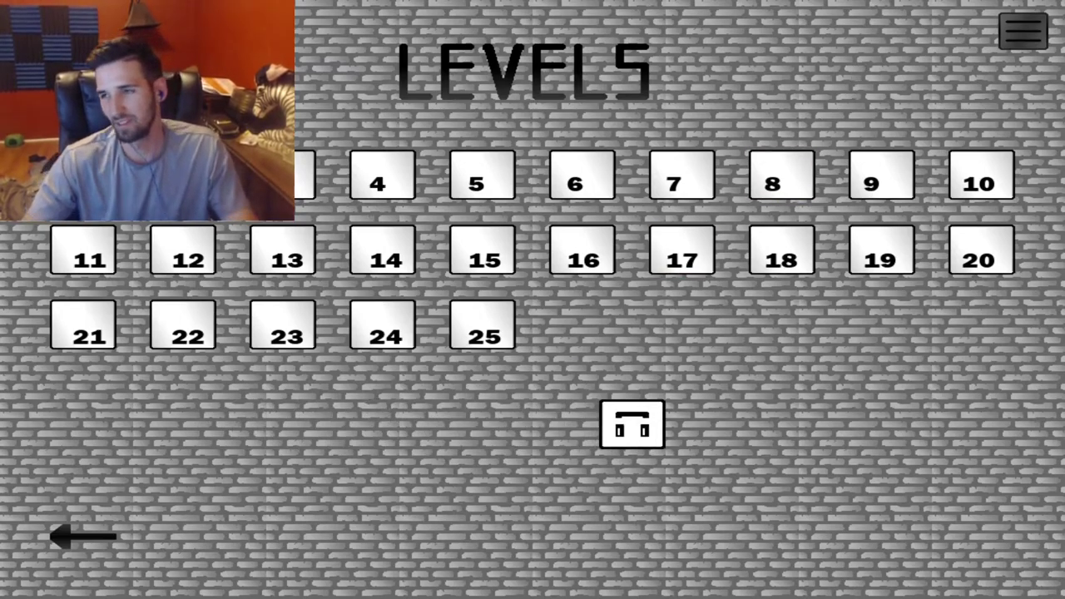
pyautogui.click(80, 536)
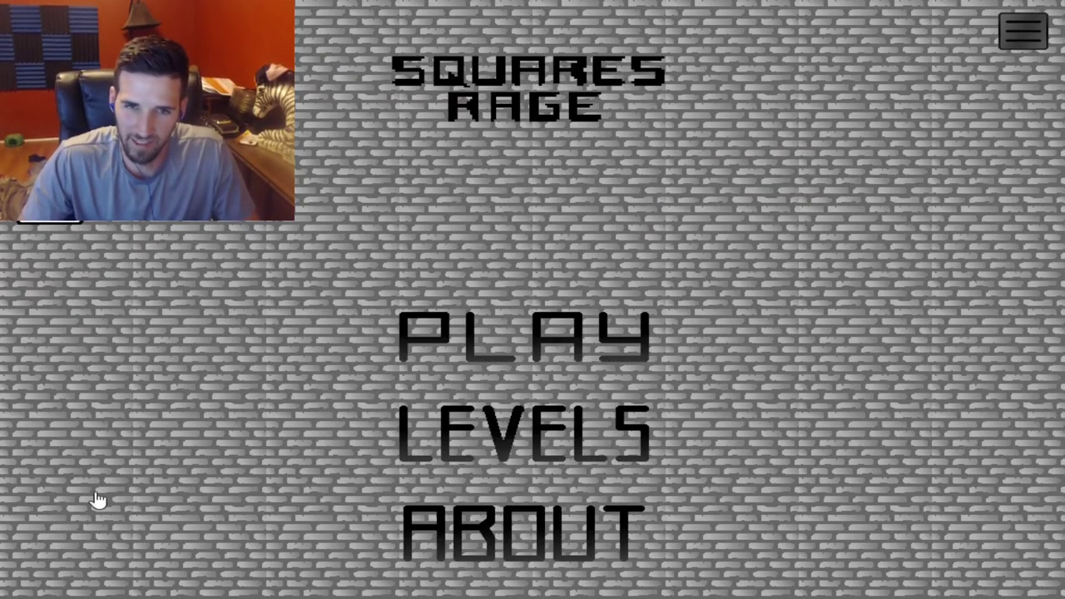
pyautogui.click(521, 337)
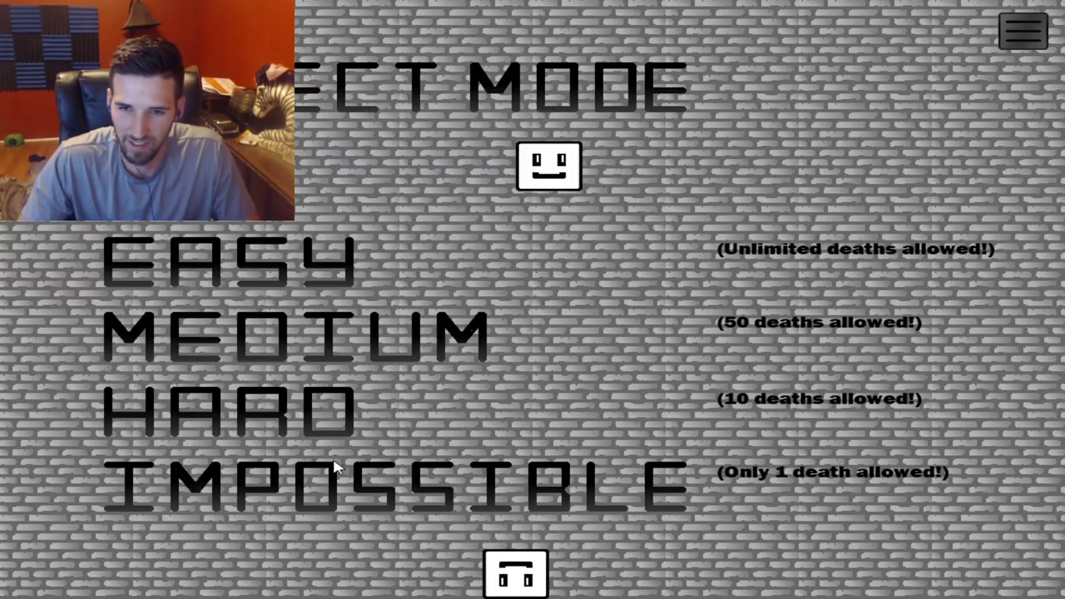